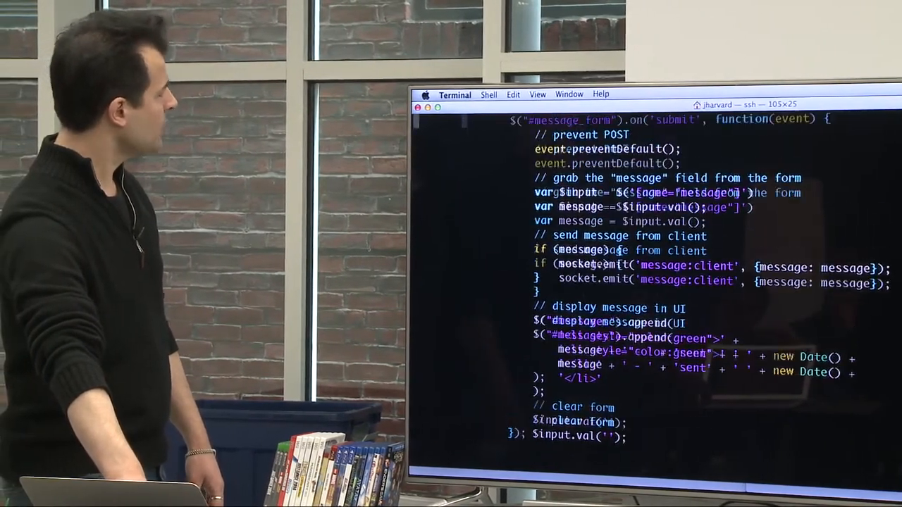
pyautogui.scroll(3)
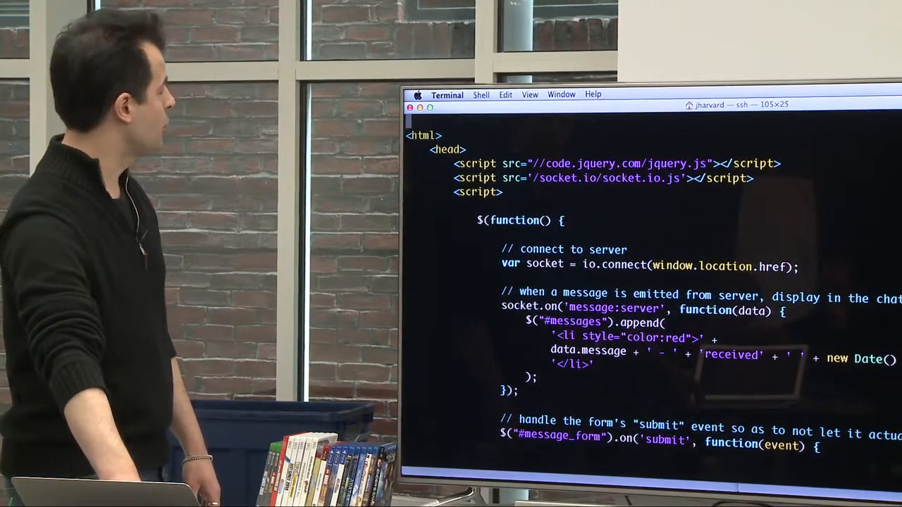